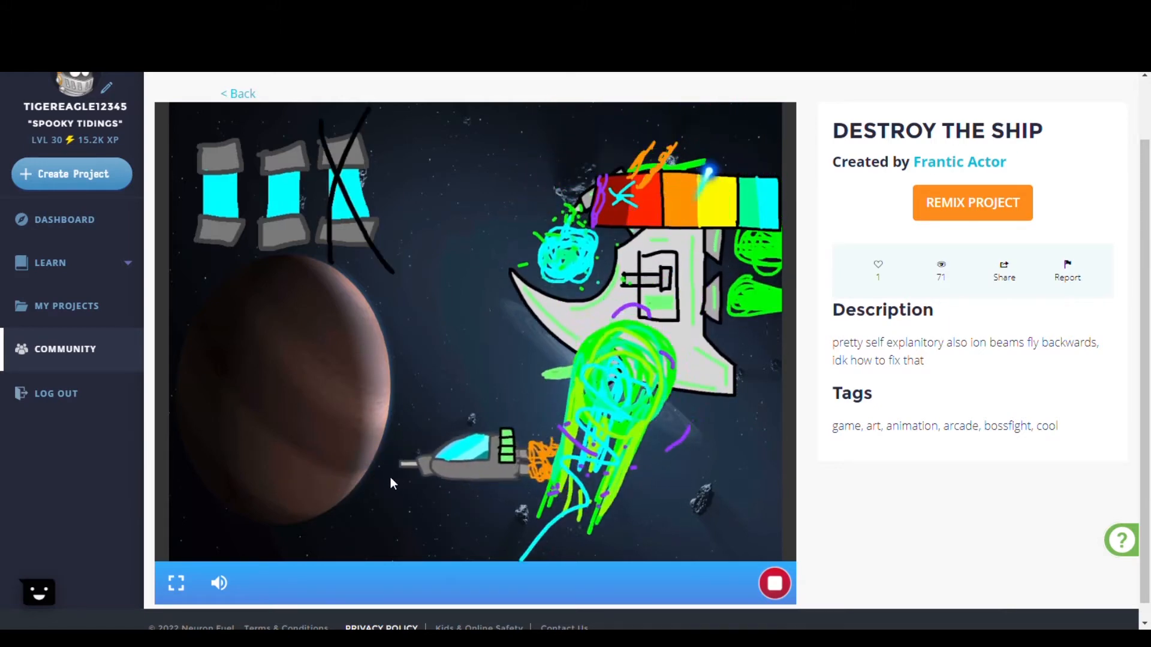
# Open the DESTROY THE SHIP project's code and scroll through character pew pew's blocks.
pyautogui.click(972, 203)
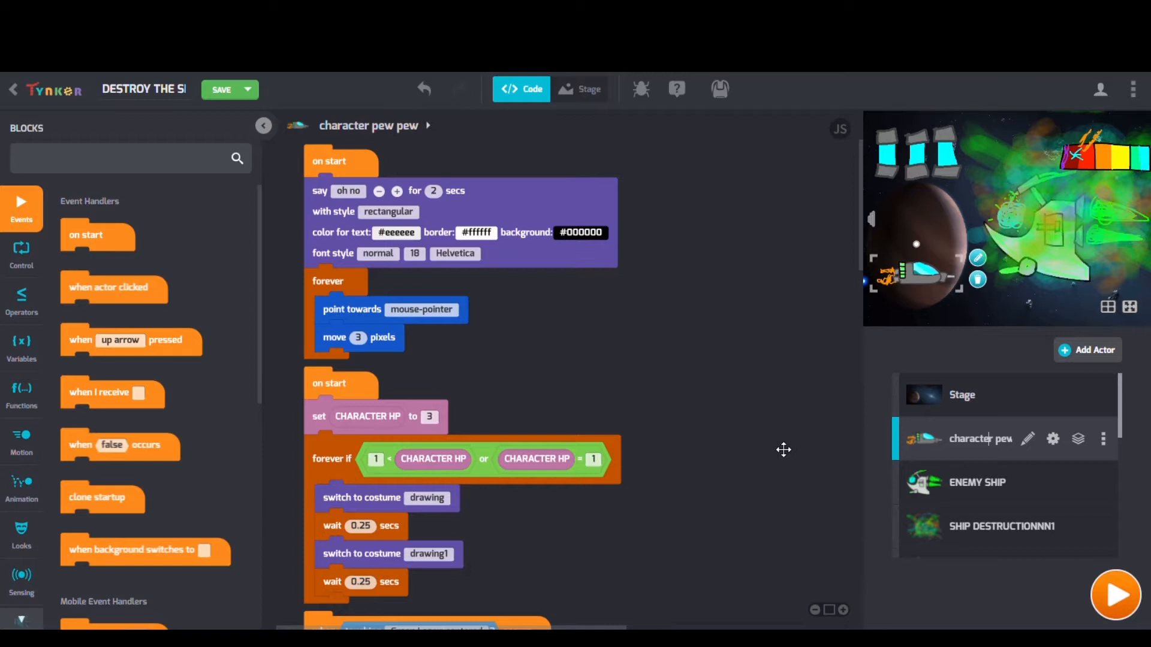
pyautogui.scroll(-3)
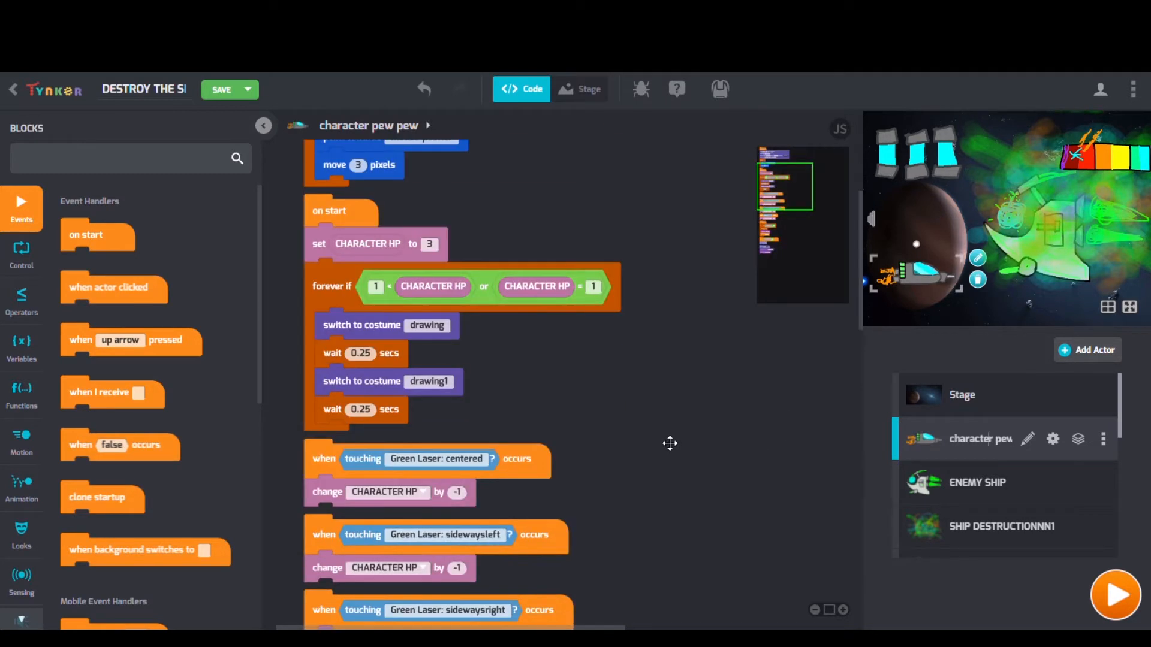
pyautogui.scroll(-3)
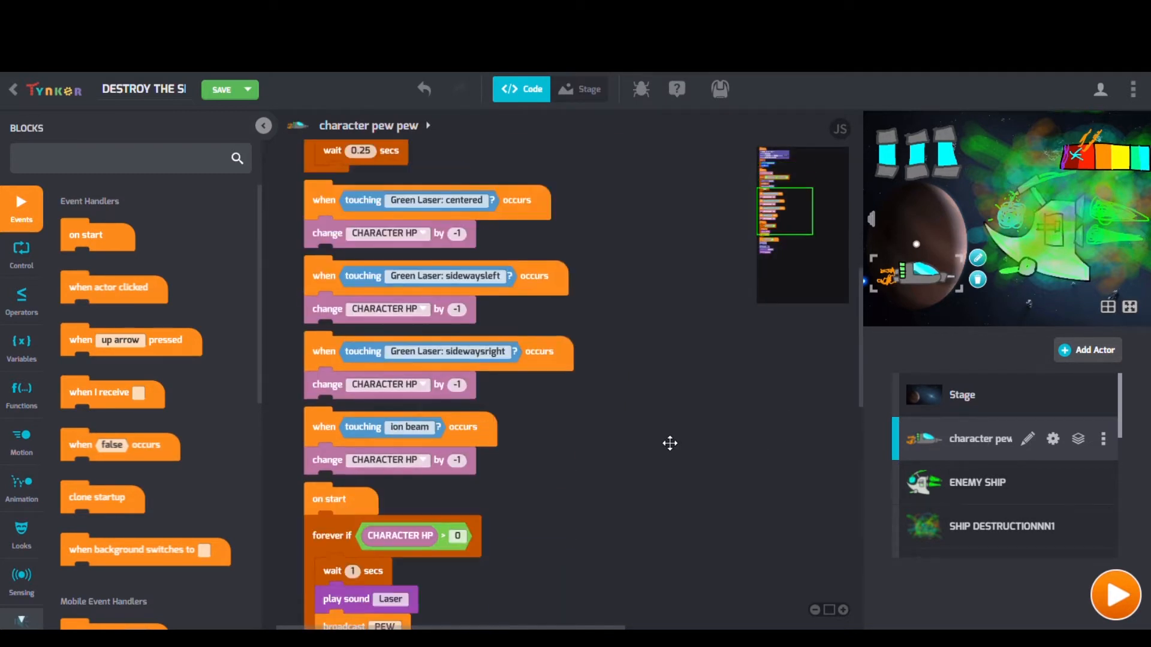
pyautogui.scroll(-3)
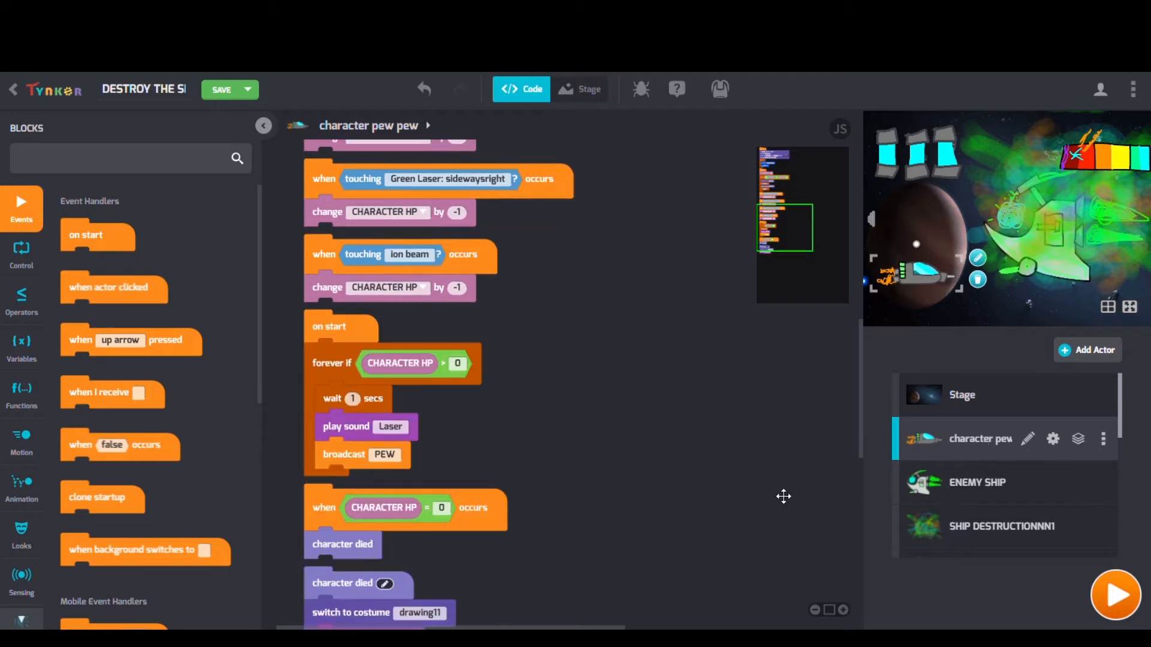
# Inspect the ENEMY SHIP actor's firing and health blocks.
pyautogui.click(977, 482)
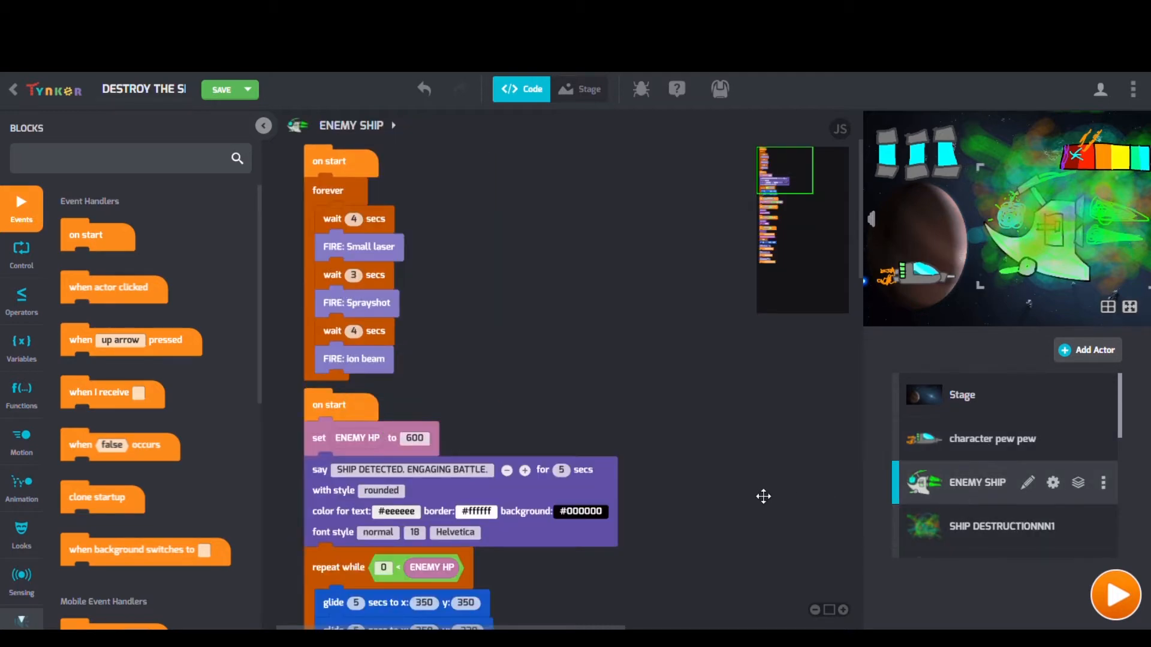
pyautogui.scroll(-3)
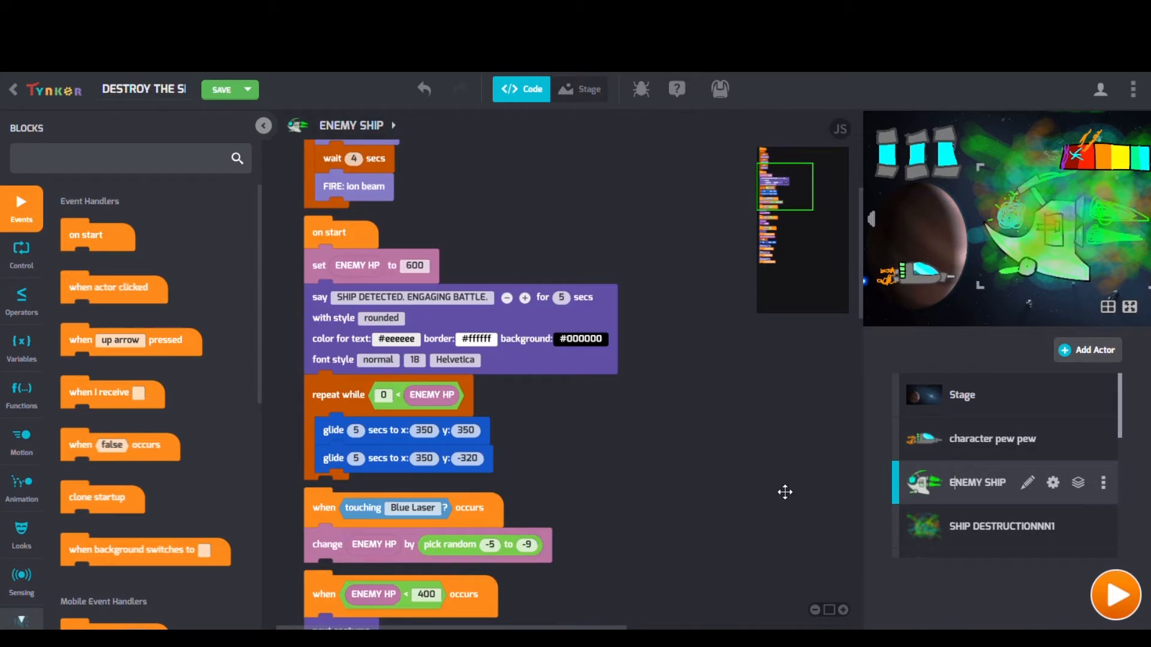
pyautogui.click(1115, 594)
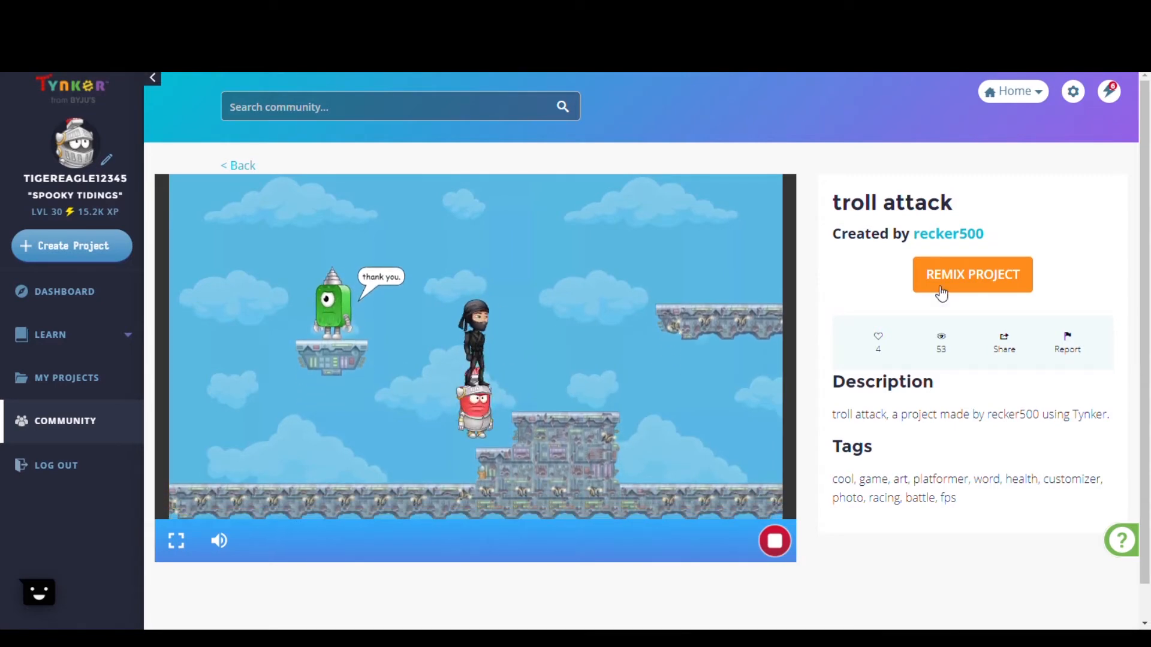
# Open troll attack's code and inspect the Sentry Villain, Health and Walking Hero actors.
pyautogui.click(971, 274)
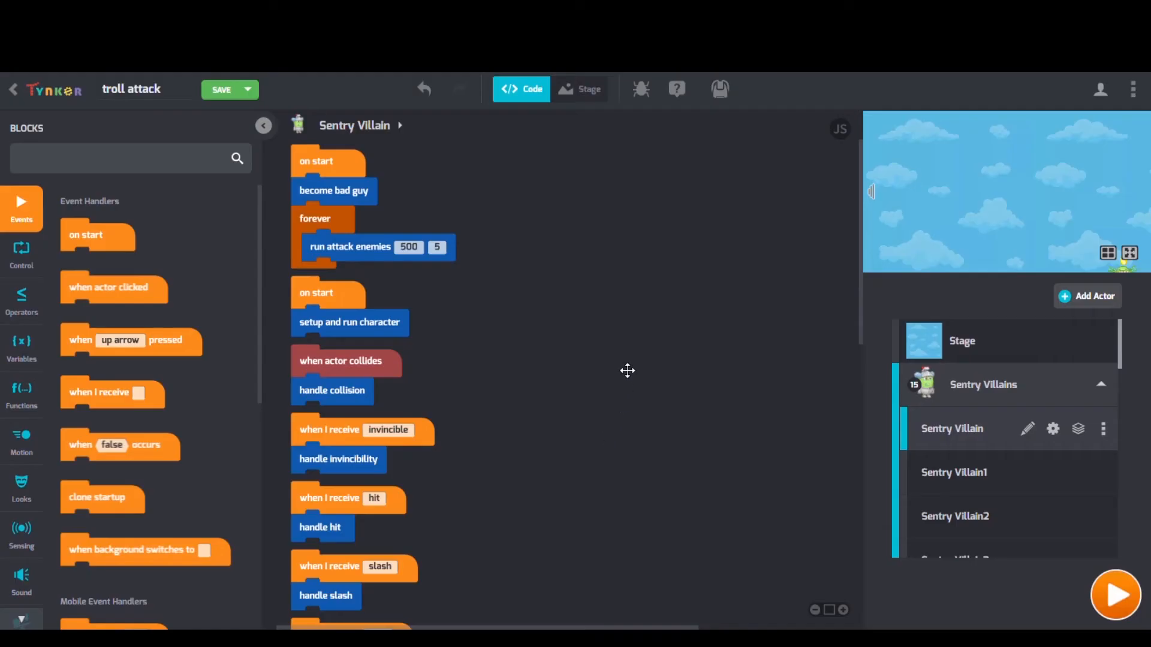
pyautogui.scroll(3)
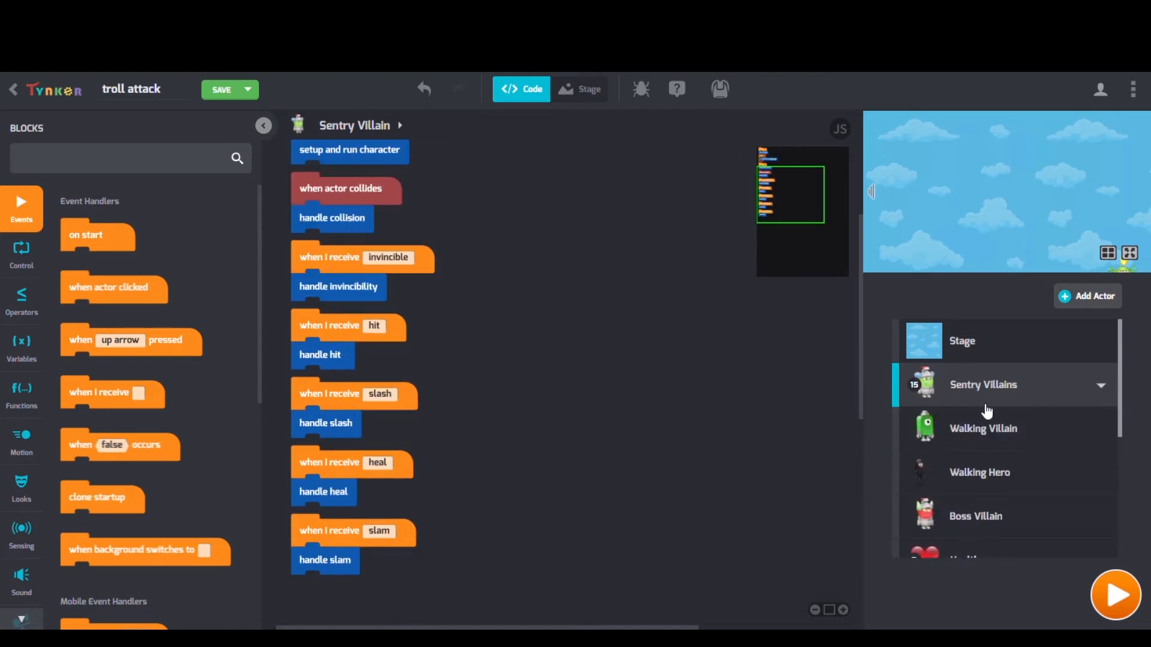
pyautogui.click(983, 428)
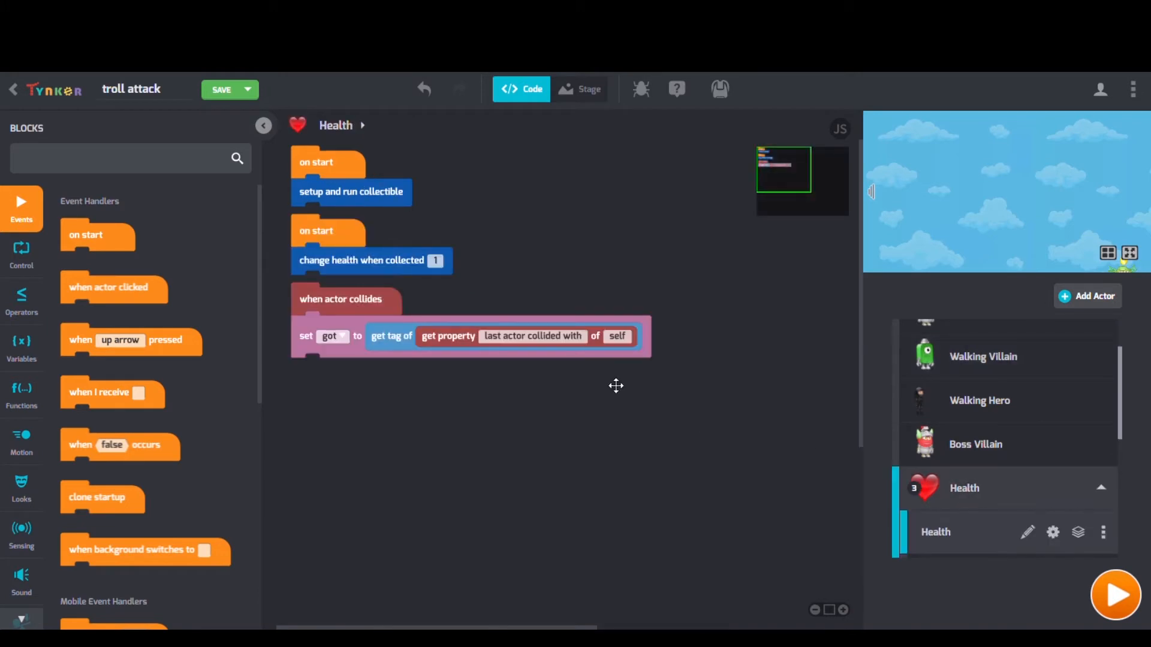
pyautogui.click(978, 400)
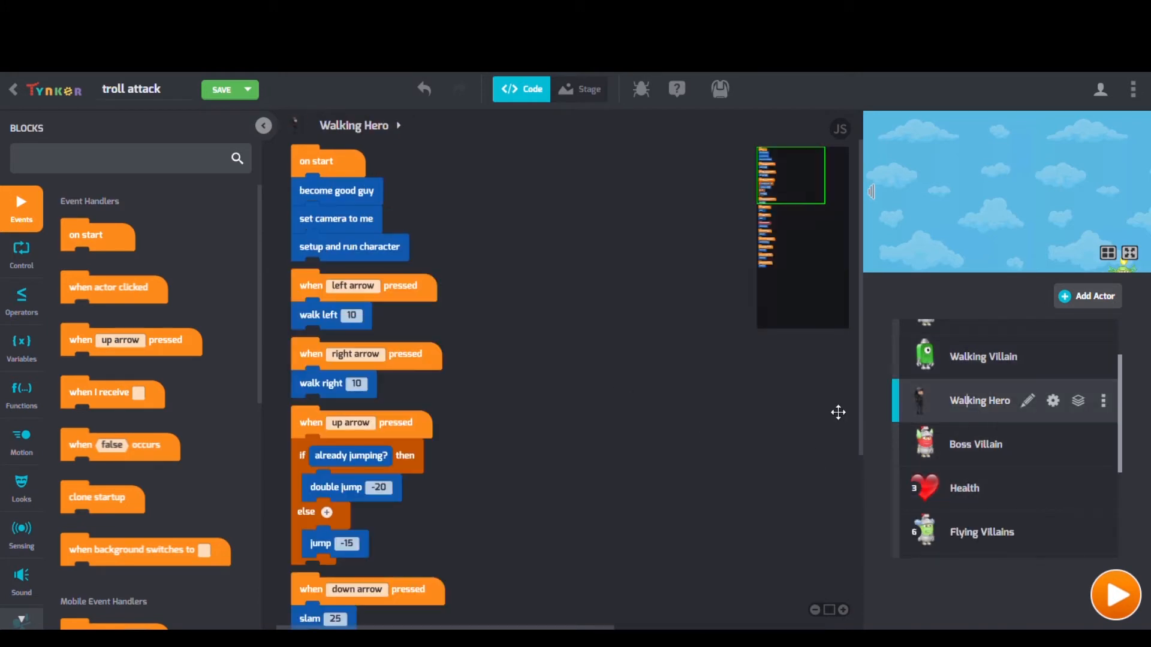
pyautogui.click(1114, 595)
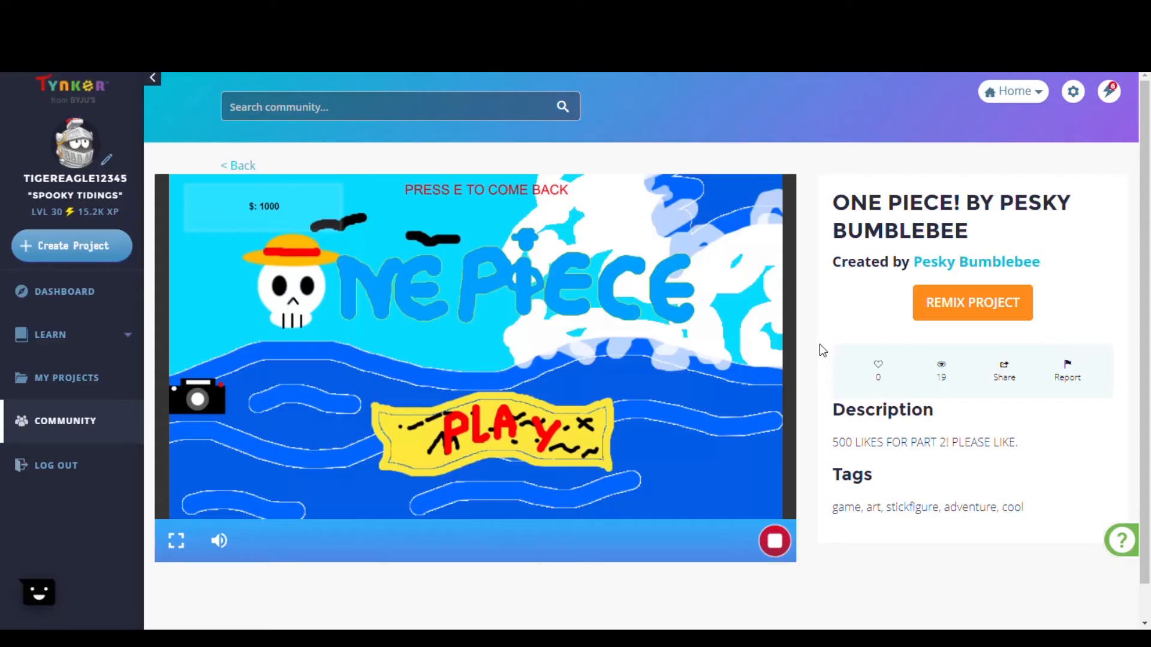
# Start the One Piece game from its title screen, then open its code via Remix Project.
pyautogui.click(487, 432)
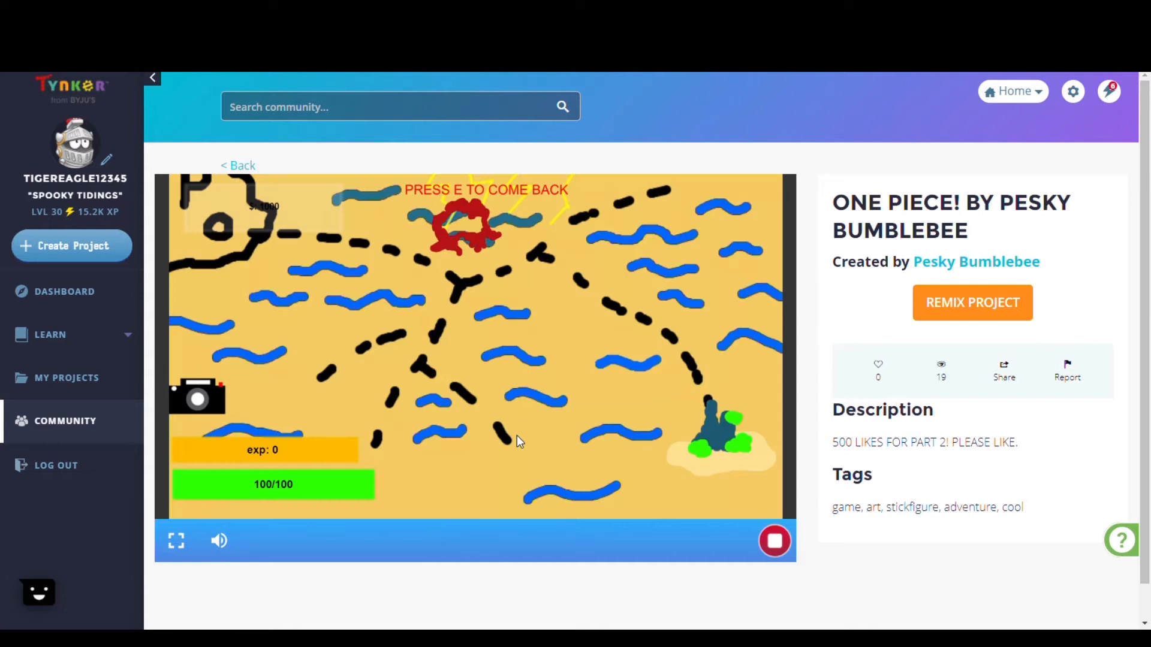
pyautogui.moveTo(730, 452)
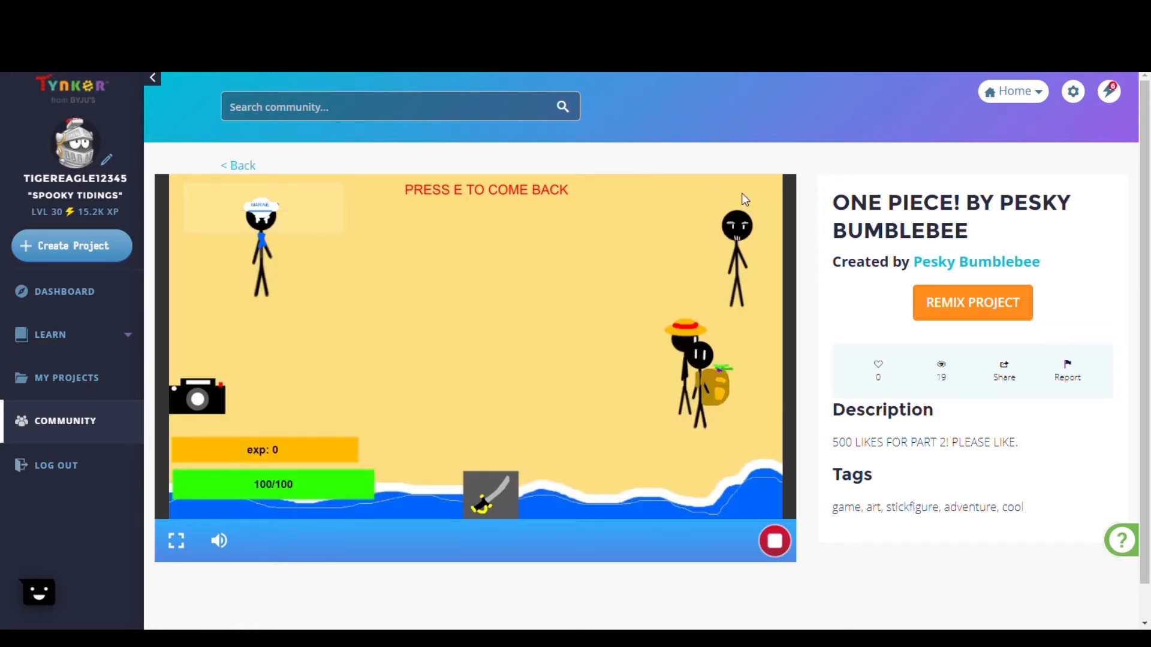
pyautogui.click(971, 302)
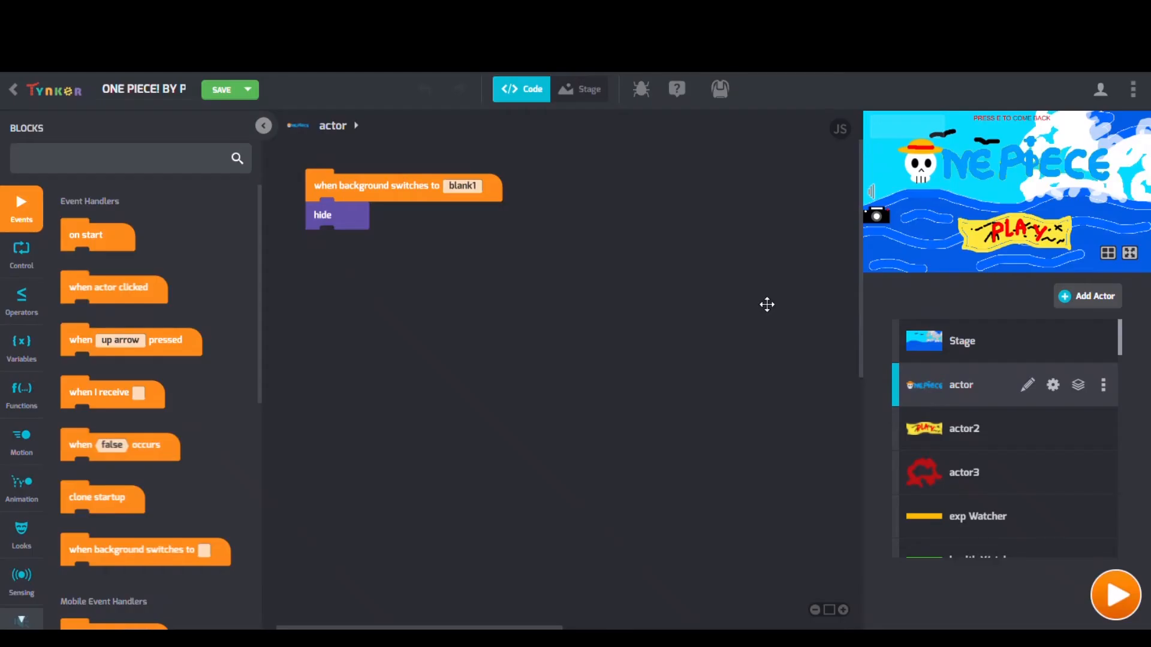
pyautogui.moveTo(965, 429)
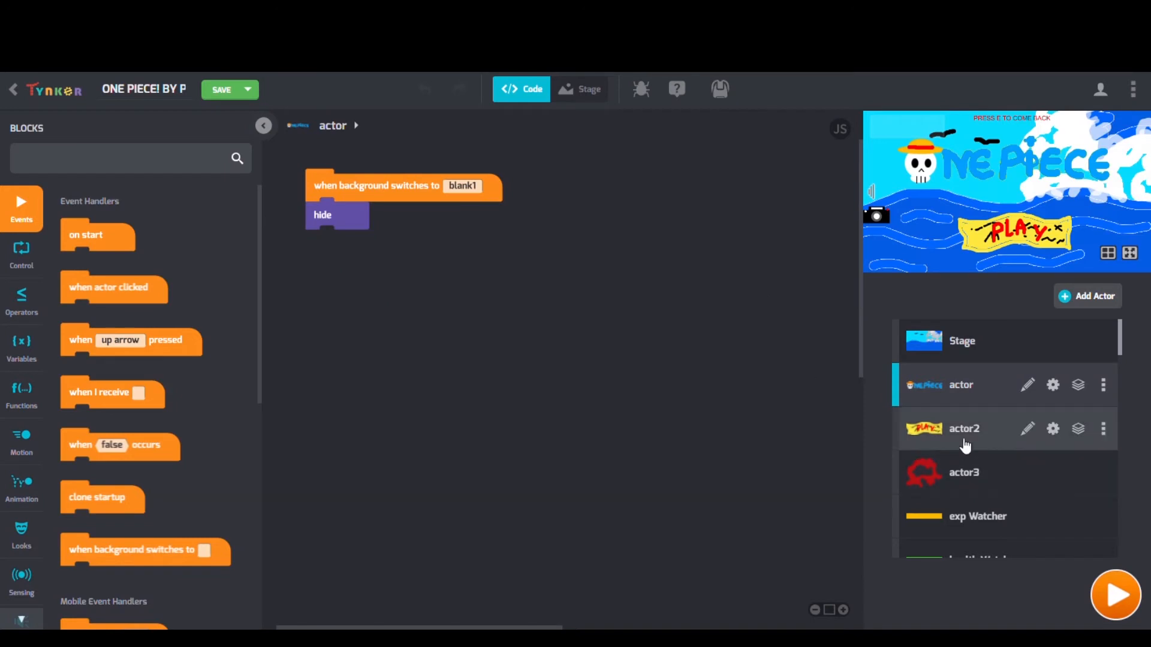
# Inspect actor2, exp Watcher and actor1's code, then run the game full screen.
pyautogui.click(964, 428)
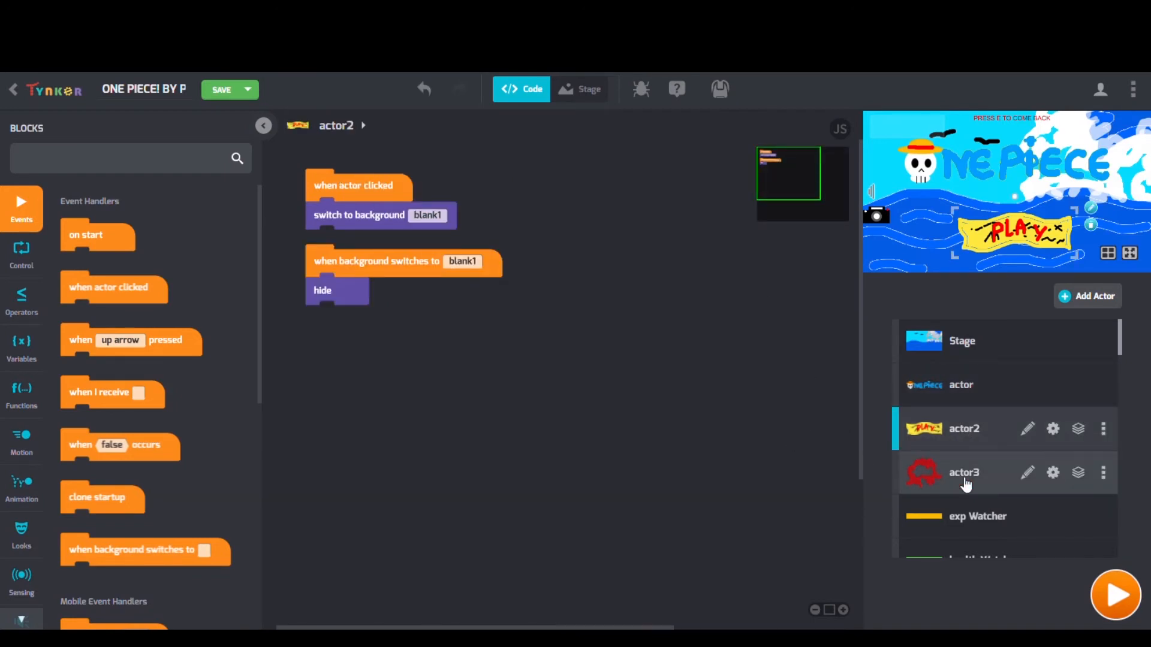
pyautogui.moveTo(969, 512)
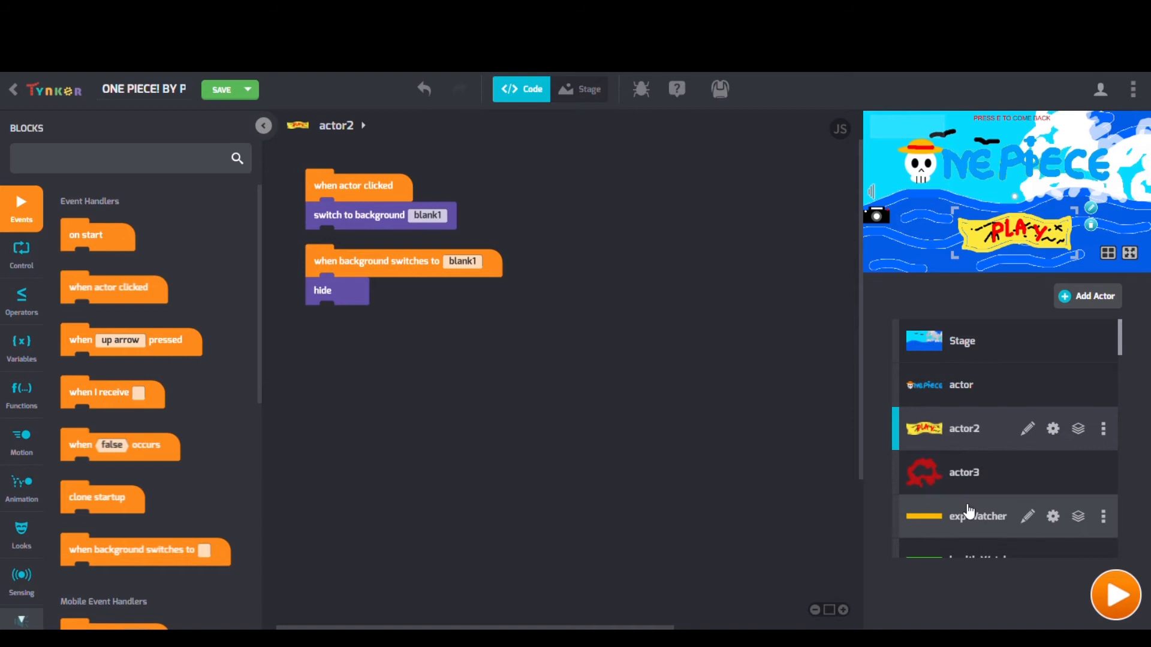
pyautogui.click(977, 516)
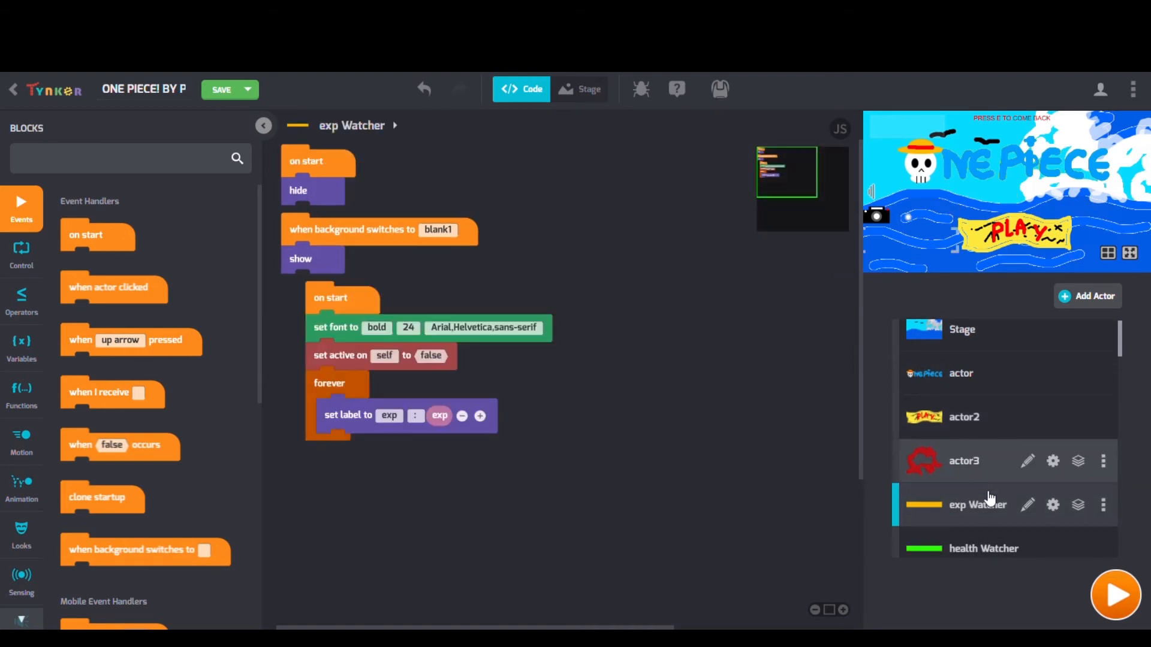
pyautogui.click(963, 532)
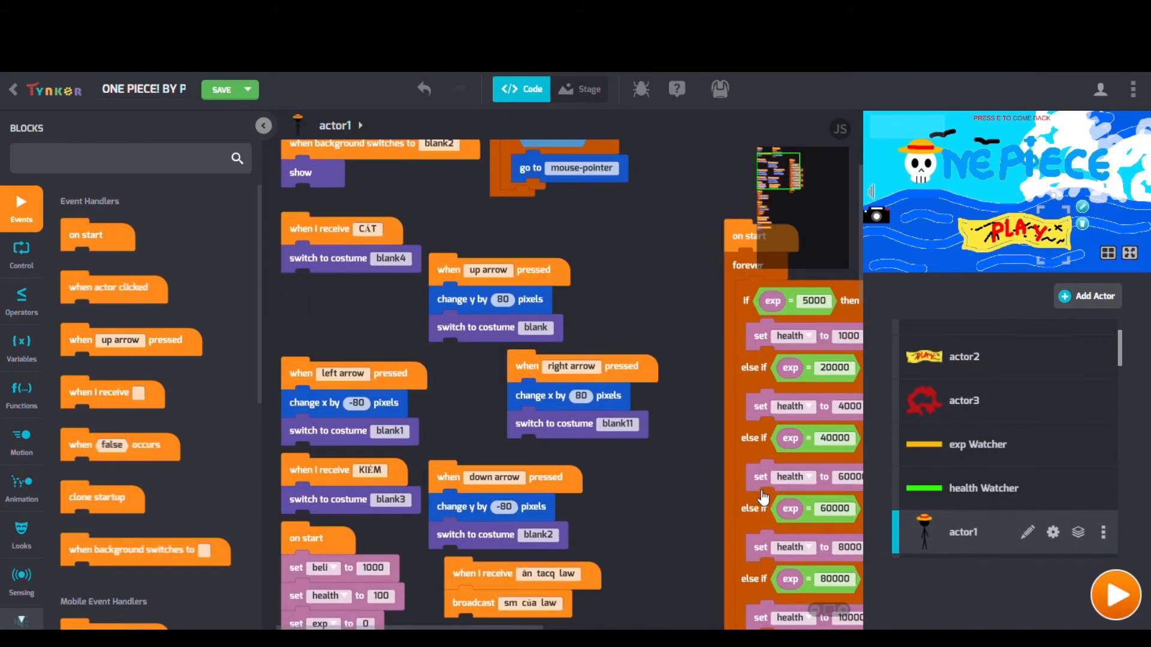
pyautogui.scroll(-3)
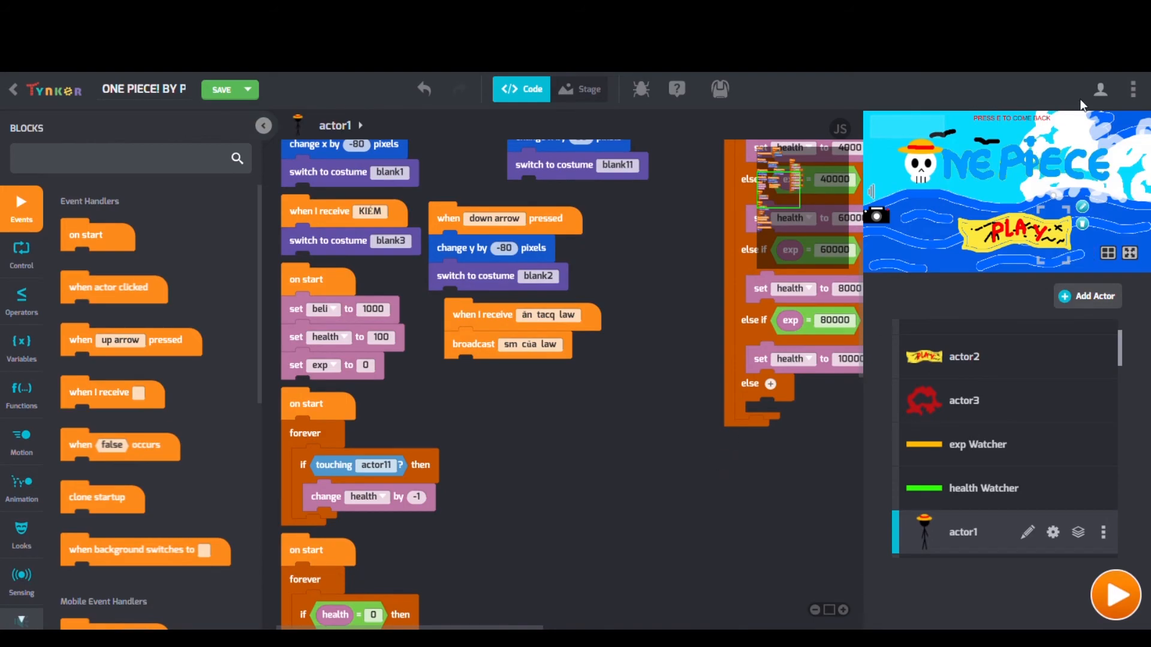
pyautogui.click(1115, 594)
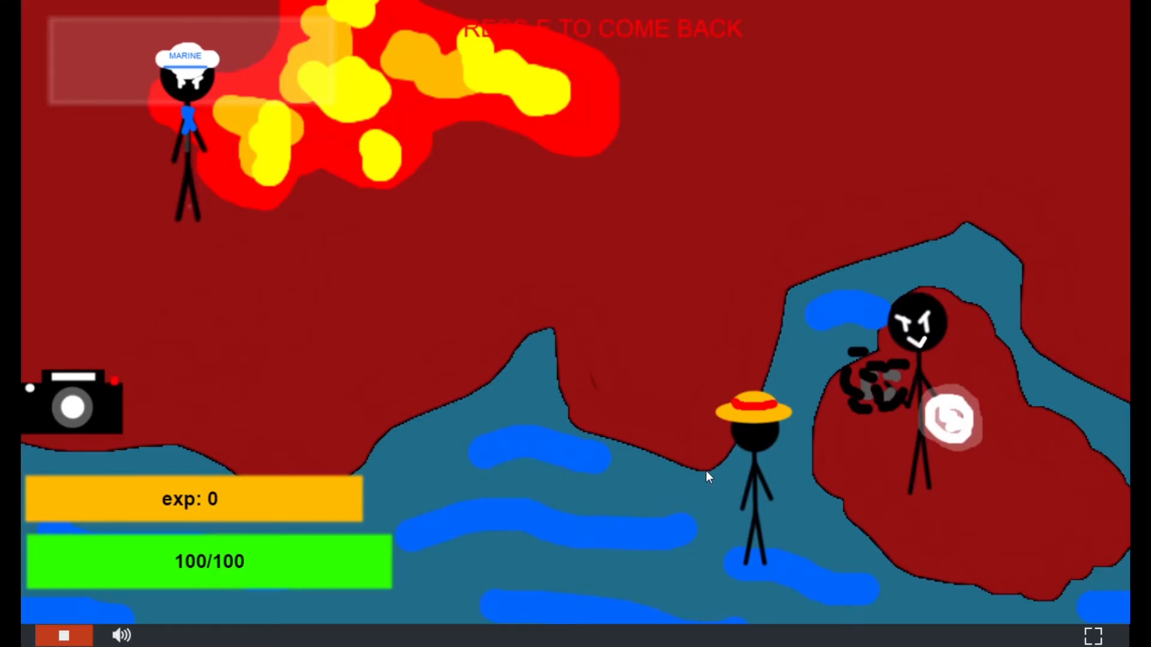
# Move the straw-hat hero leftward across the fiery sea scene.
pyautogui.click(951, 419)
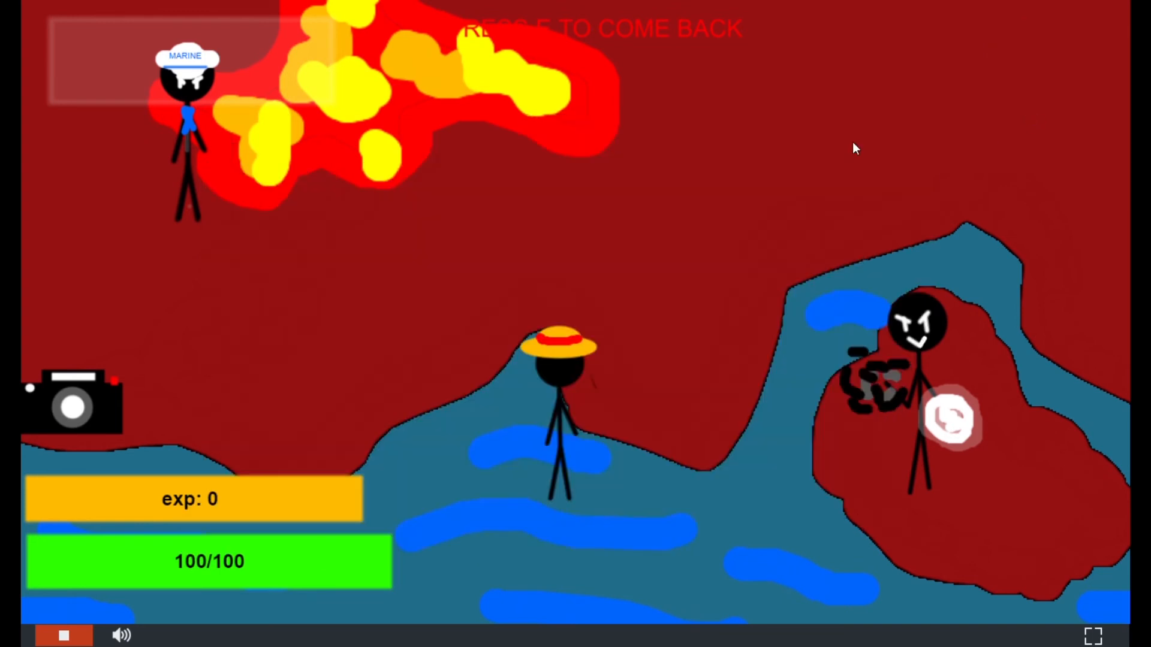
pyautogui.moveTo(525, 166)
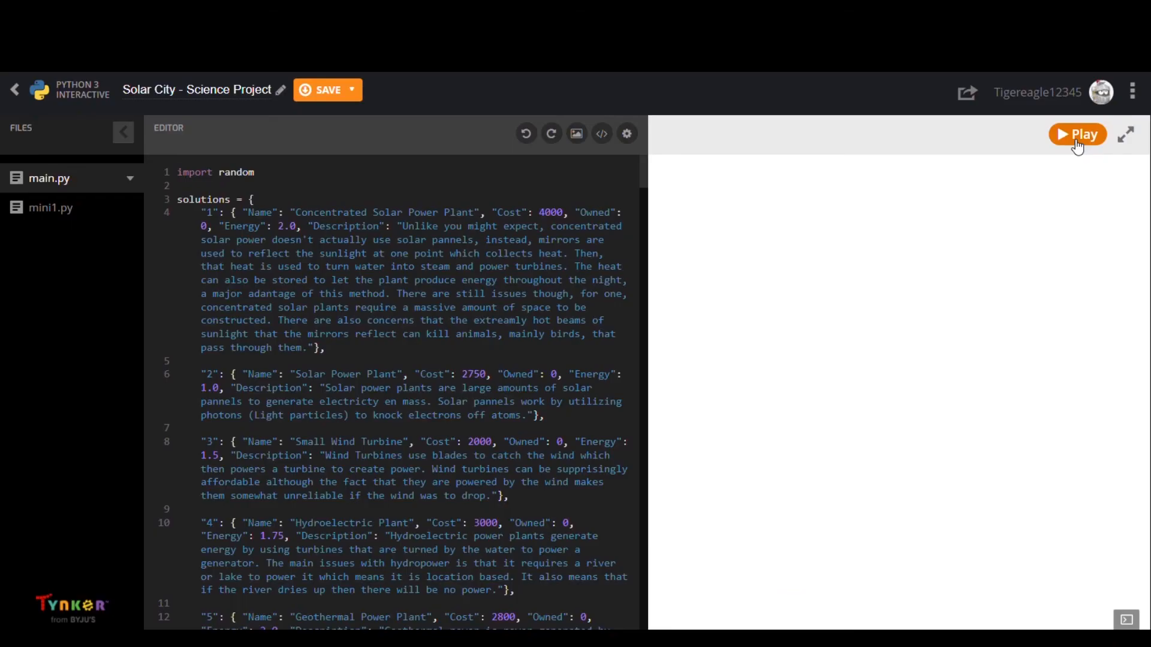
# Run the Solar City program, choose Game Mode with 1, and scroll main.py's code.
pyautogui.click(1078, 134)
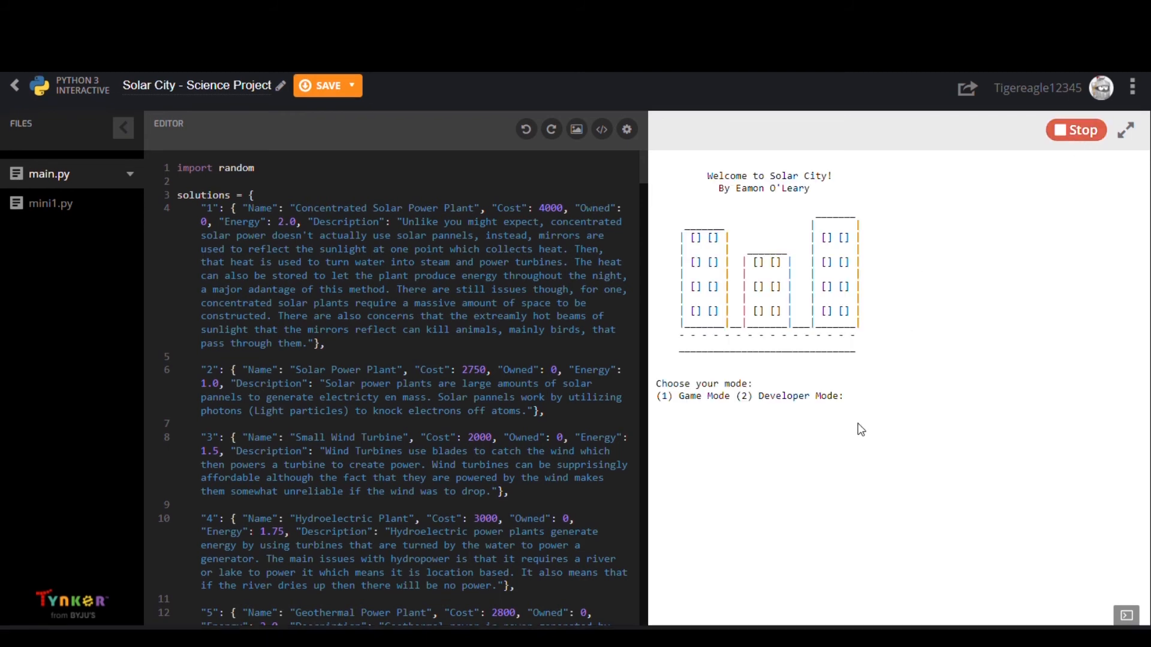
pyautogui.write('1')
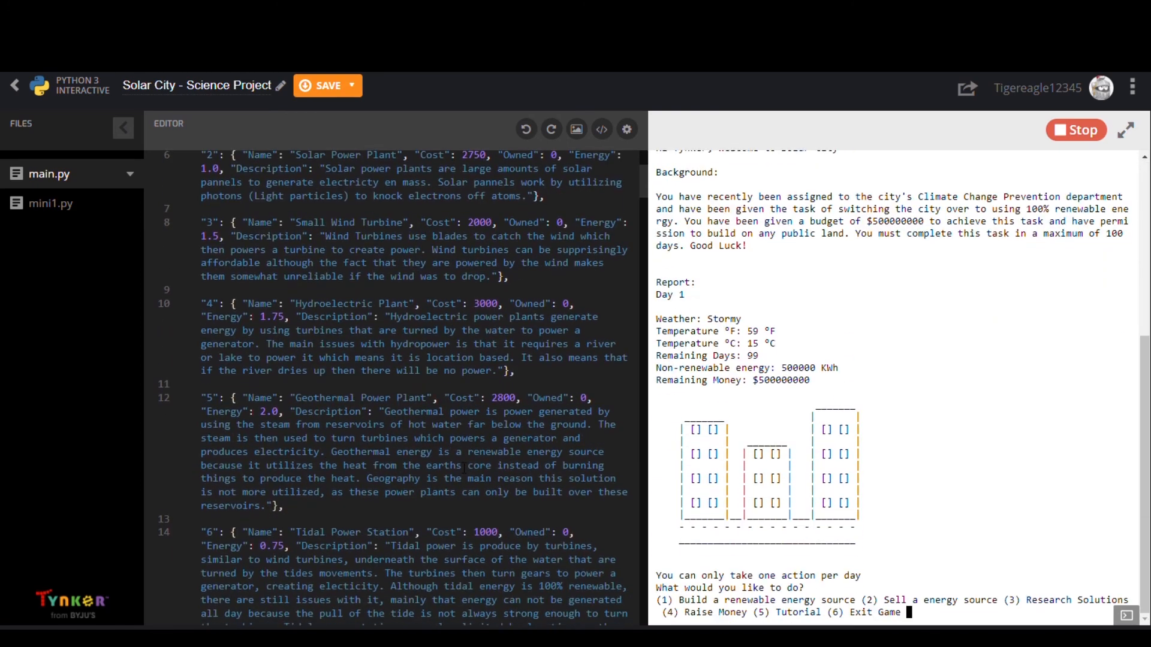
pyautogui.scroll(-3)
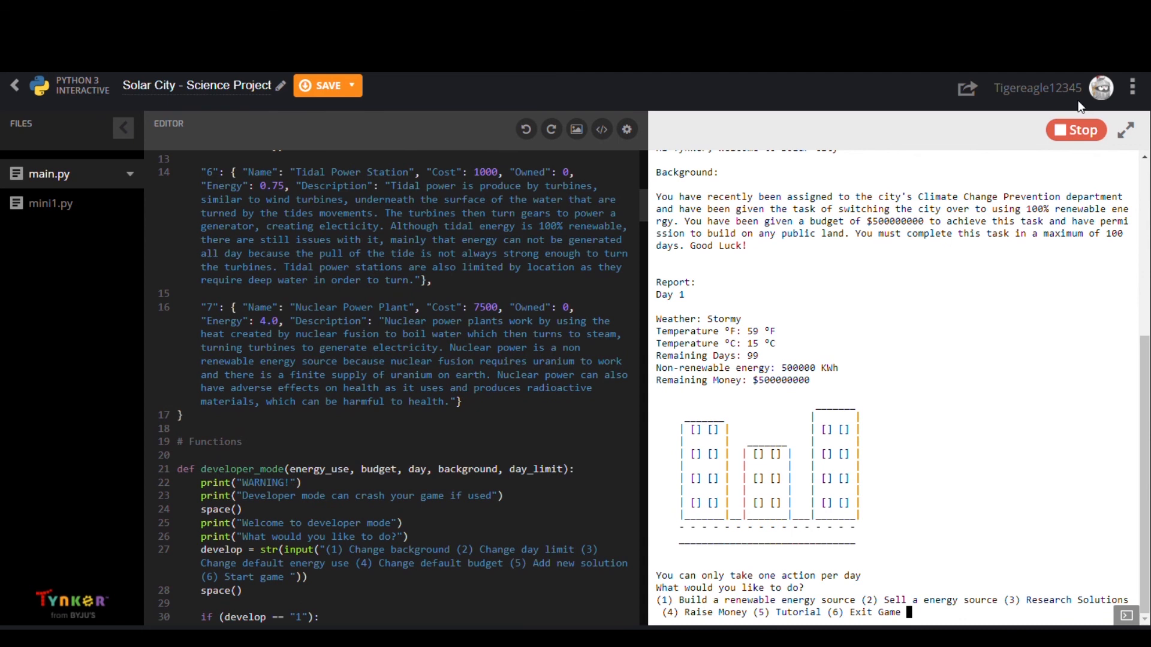